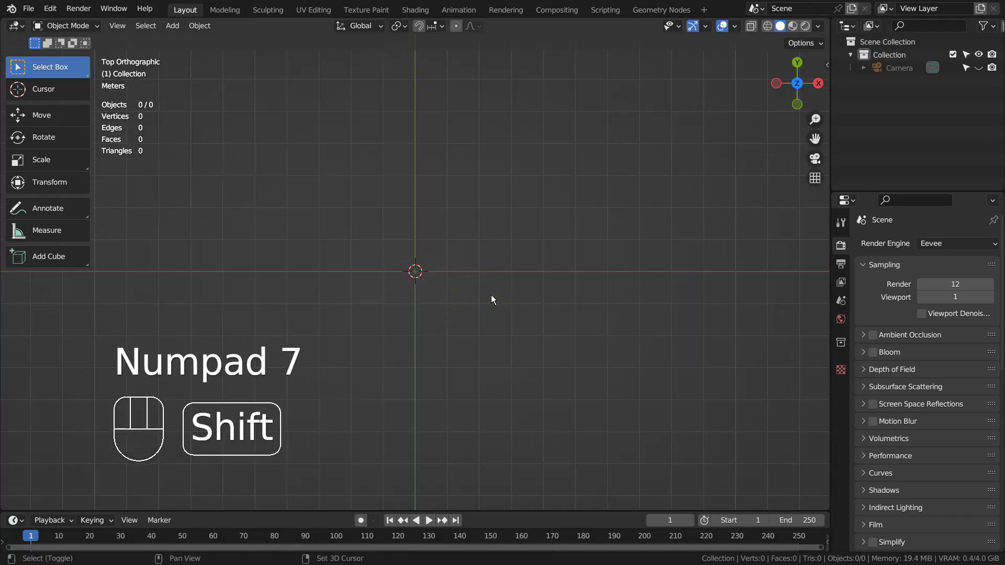
- Add a metaball ball, duplicate and move copies into four merged blob clusters around the centre
key(shift+a)
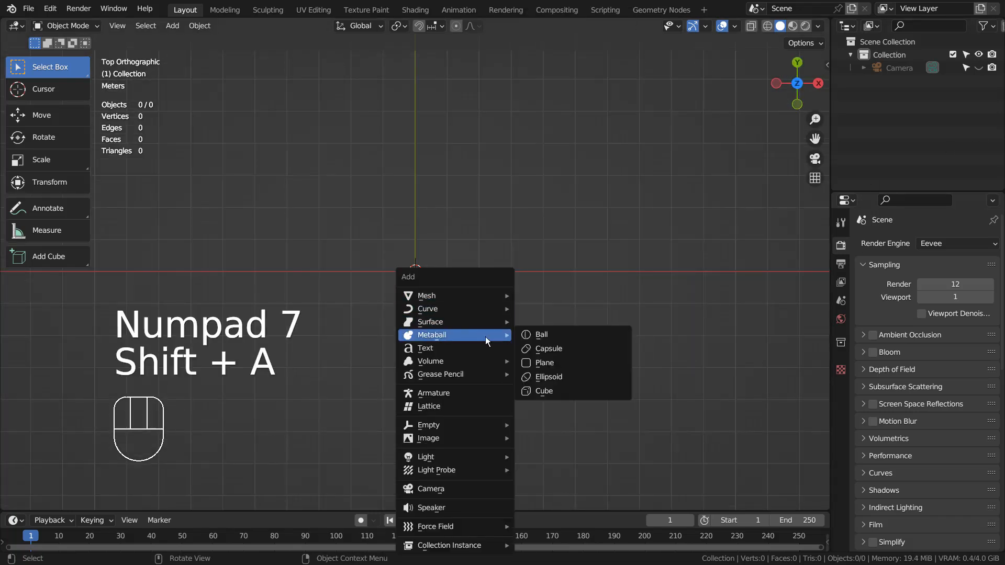
click(542, 334)
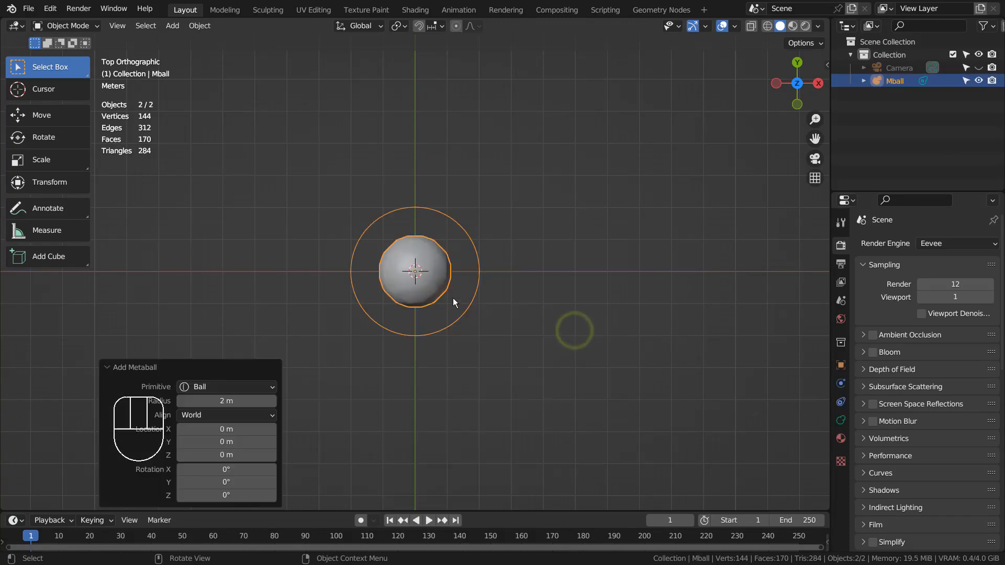
key(shift+d)
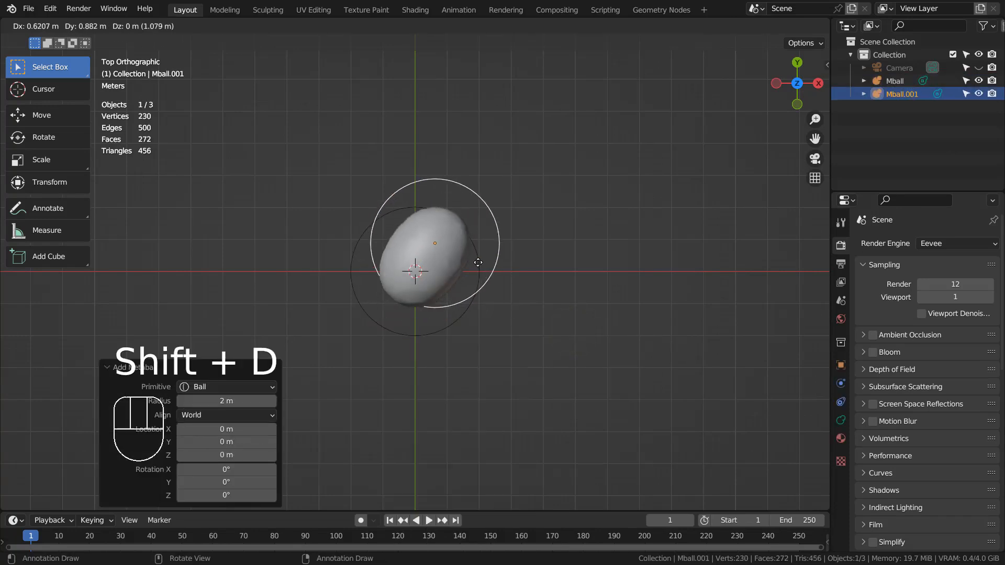
key(shift+d)
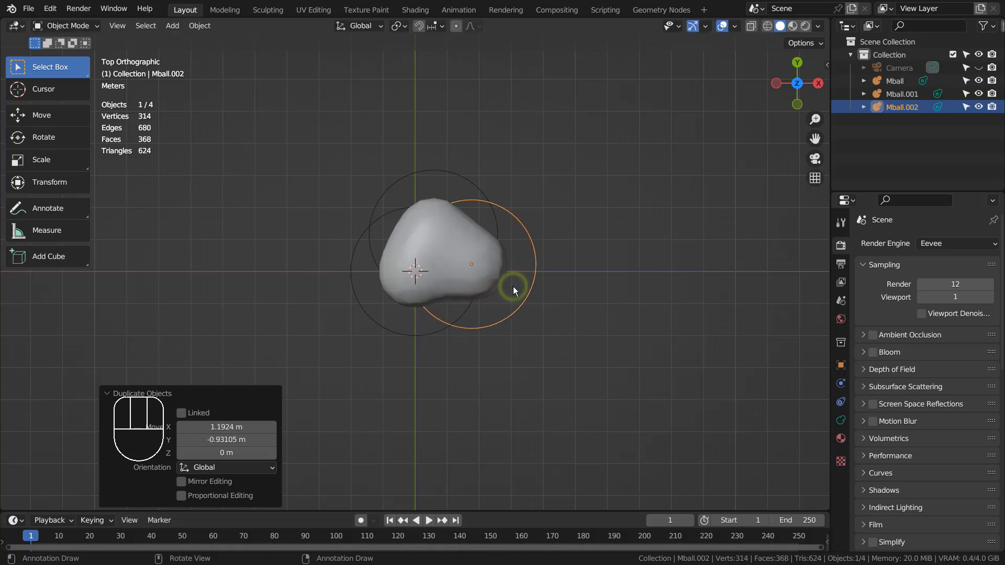
key(shift+d)
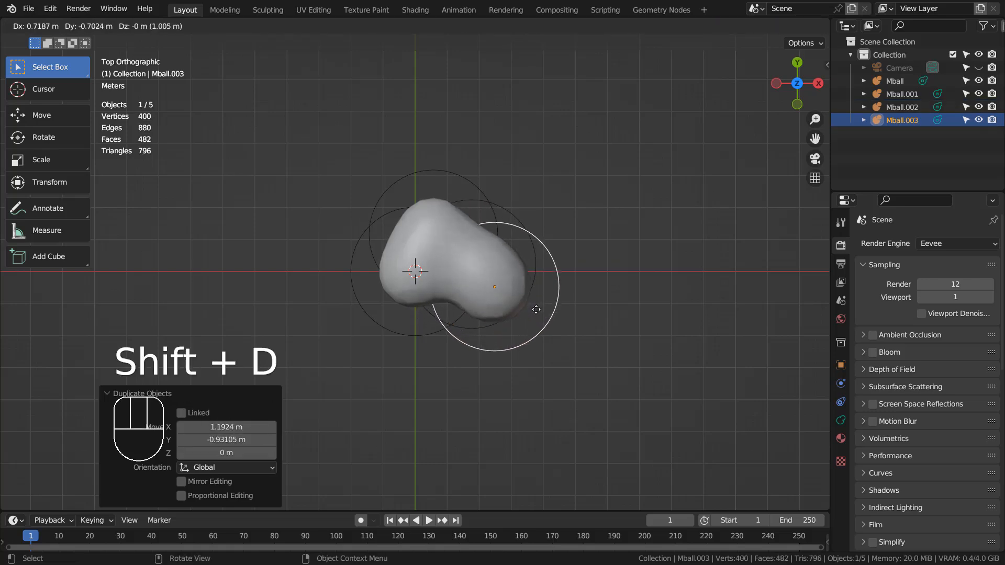
key(s)
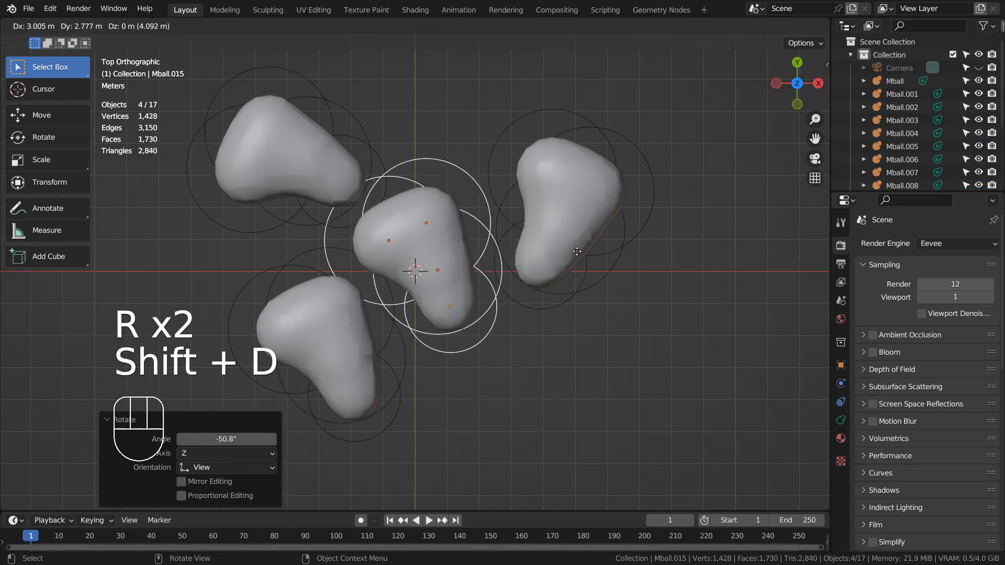
click(609, 326)
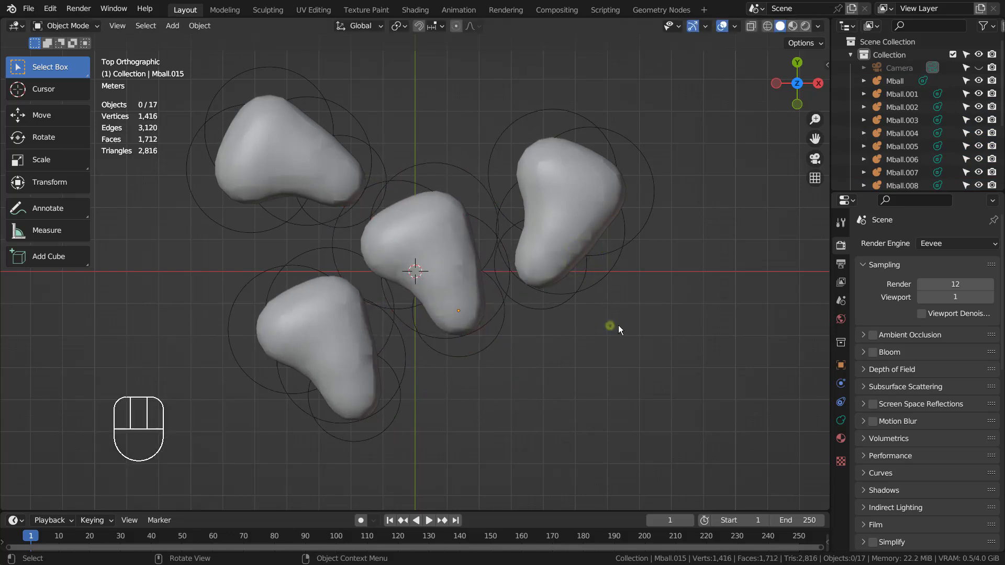
- Add a cylinder and scale it into a wide flat plate beneath the blobs
key(shift+a)
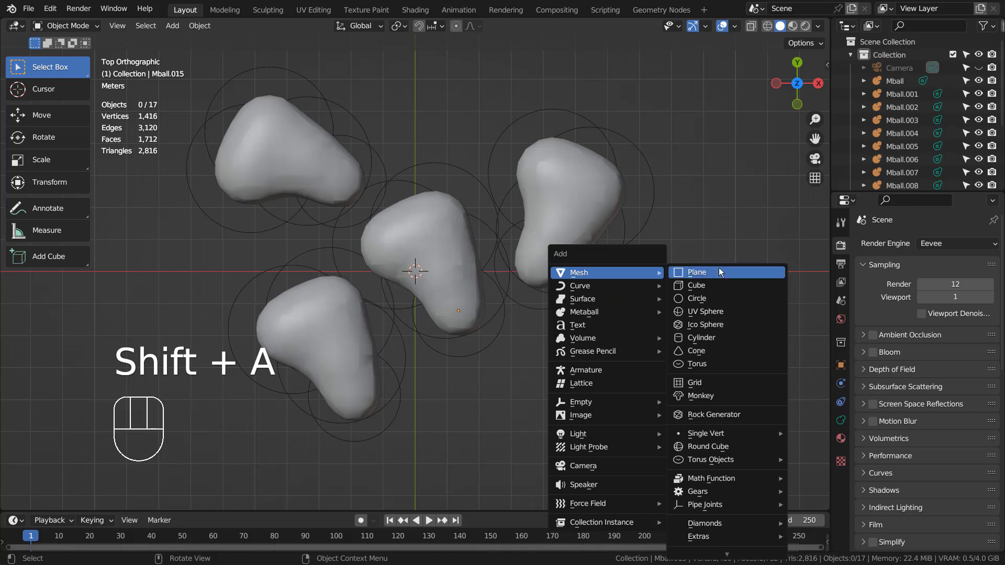
click(702, 338)
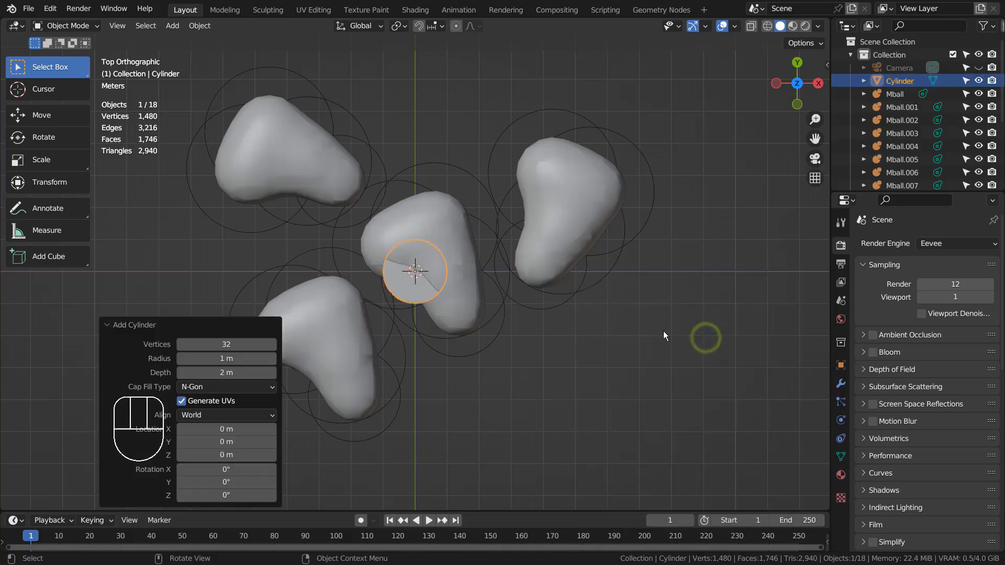
key(s)
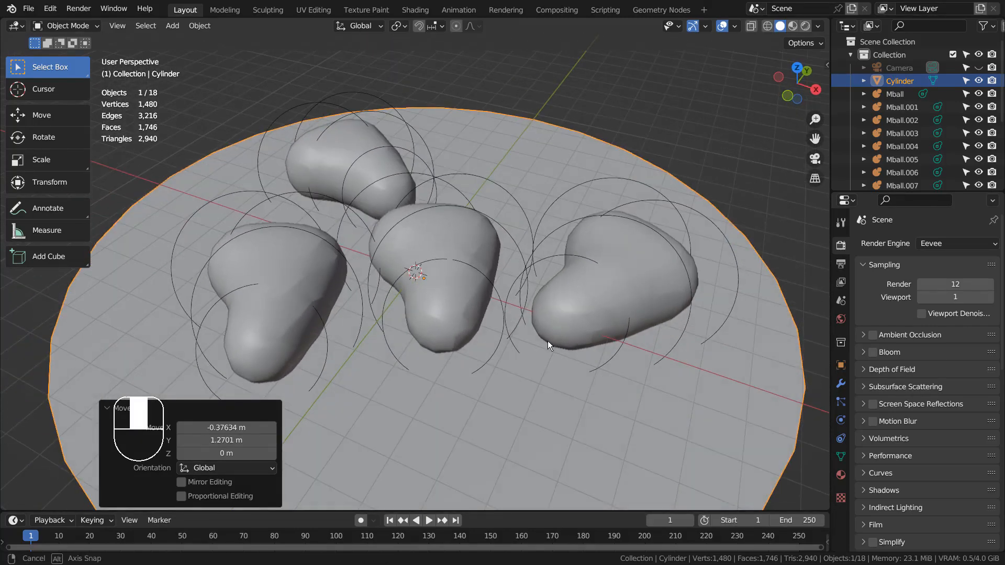
- In Edit Mode, select the plate's top face and bevel its outer rim edge
key(Tab)
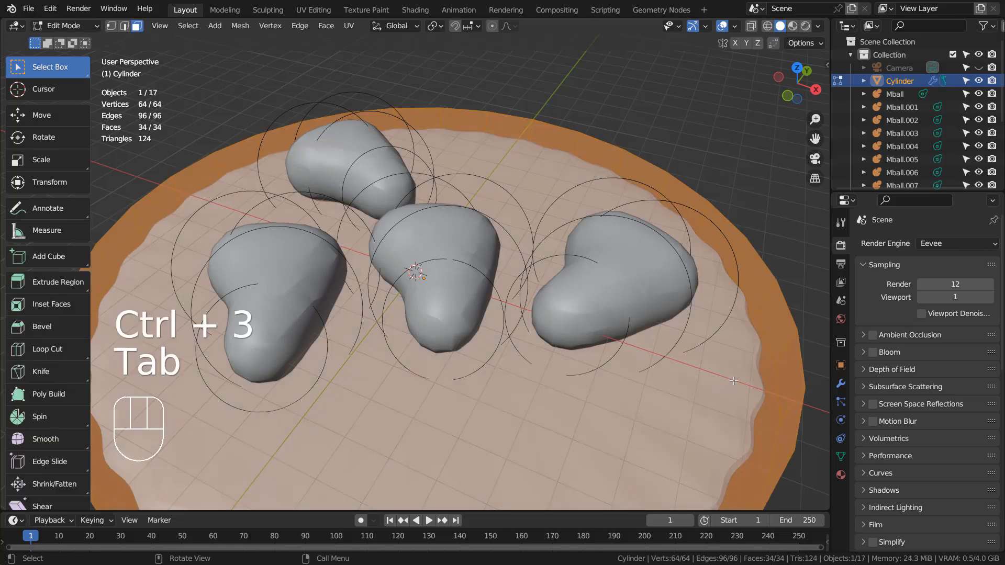
key(Tab)
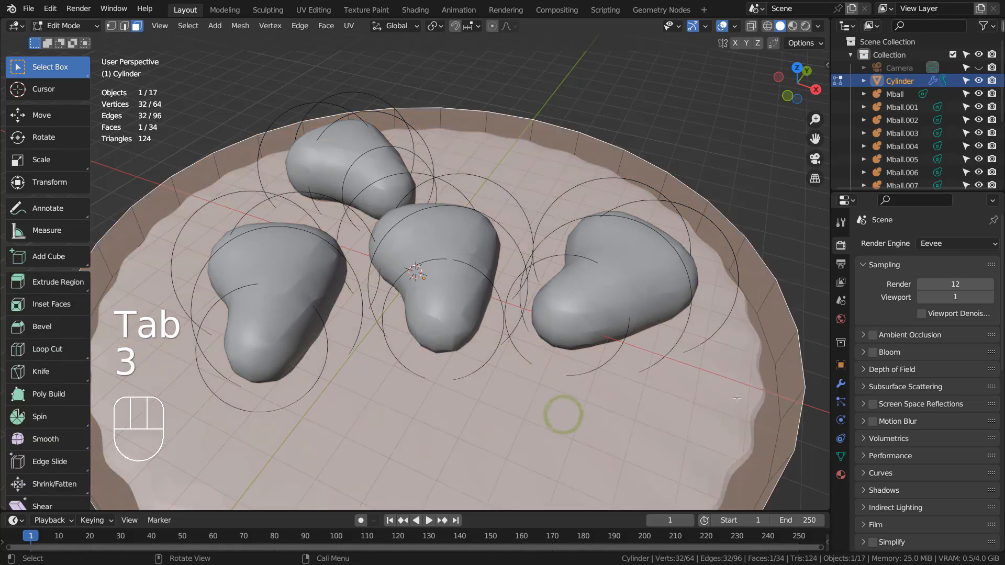
click(761, 261)
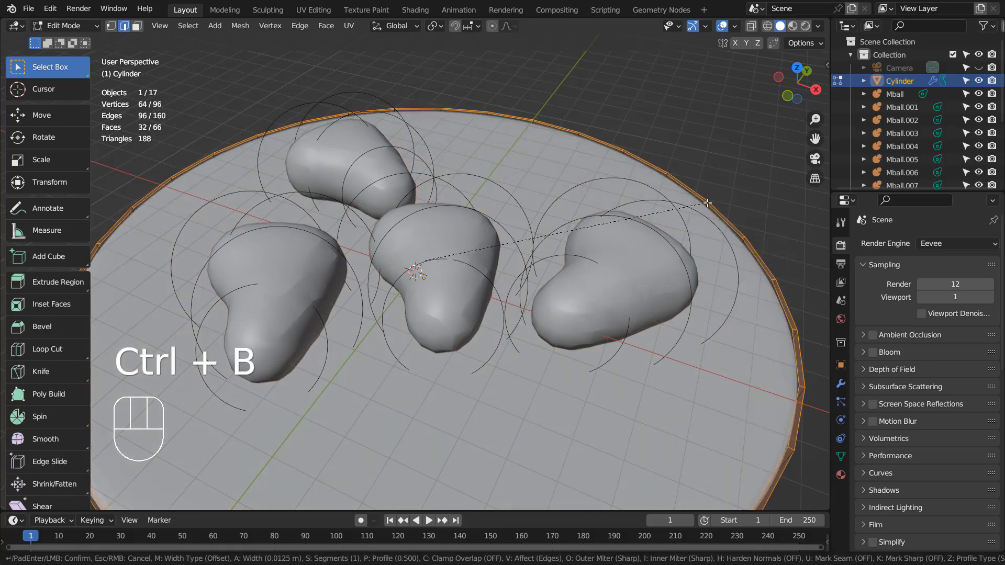
click(707, 202)
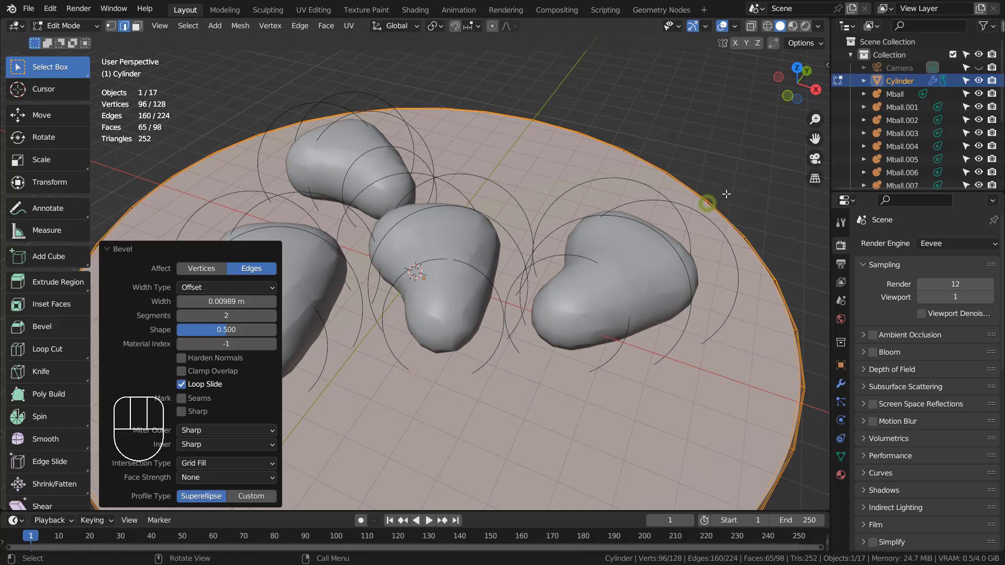
key(Tab)
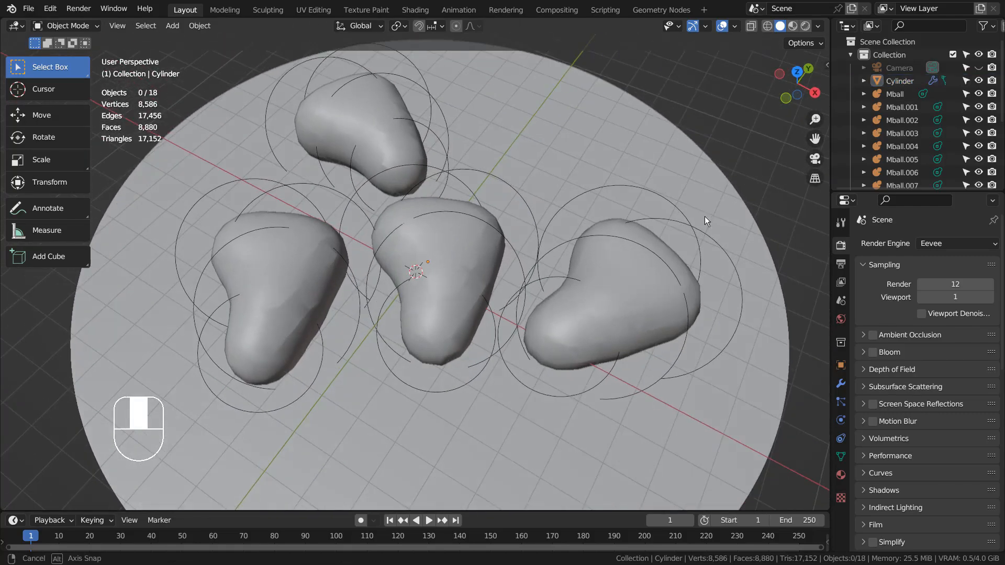
- Orbit around the plate and walk the camera forward to frame the four blobs from above
drag(704, 221, 627, 190)
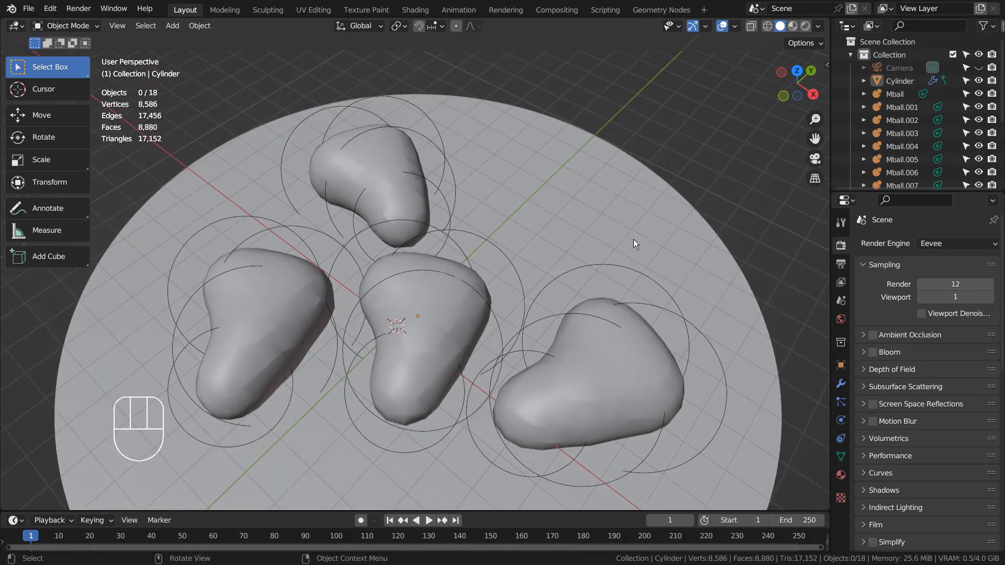
drag(635, 244, 558, 302)
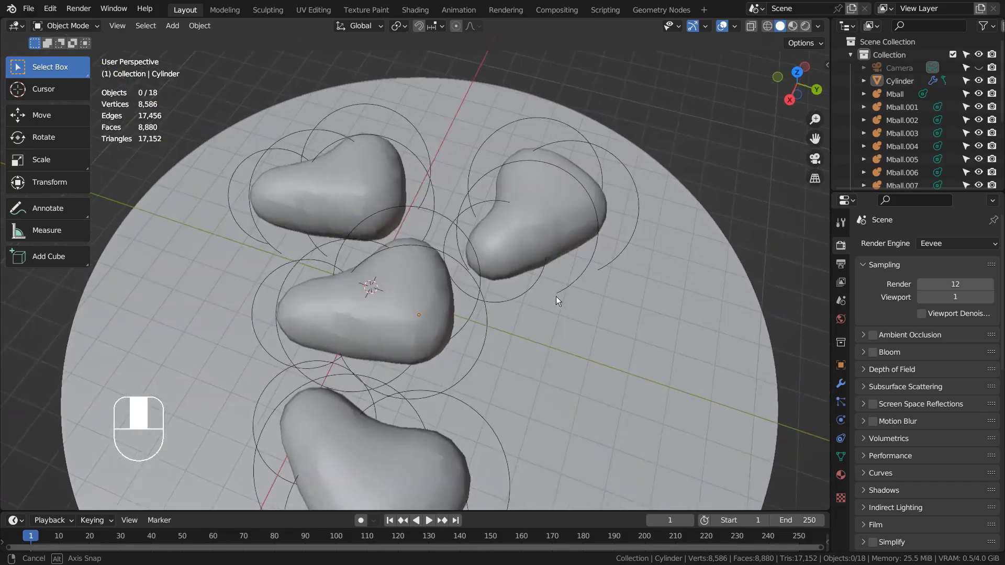
drag(556, 302, 646, 298)
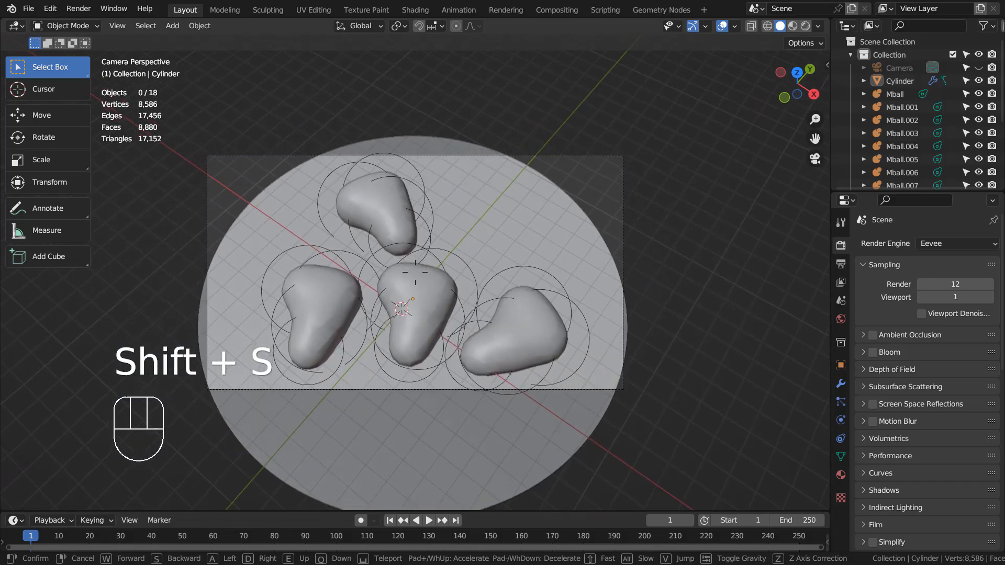
key(w)
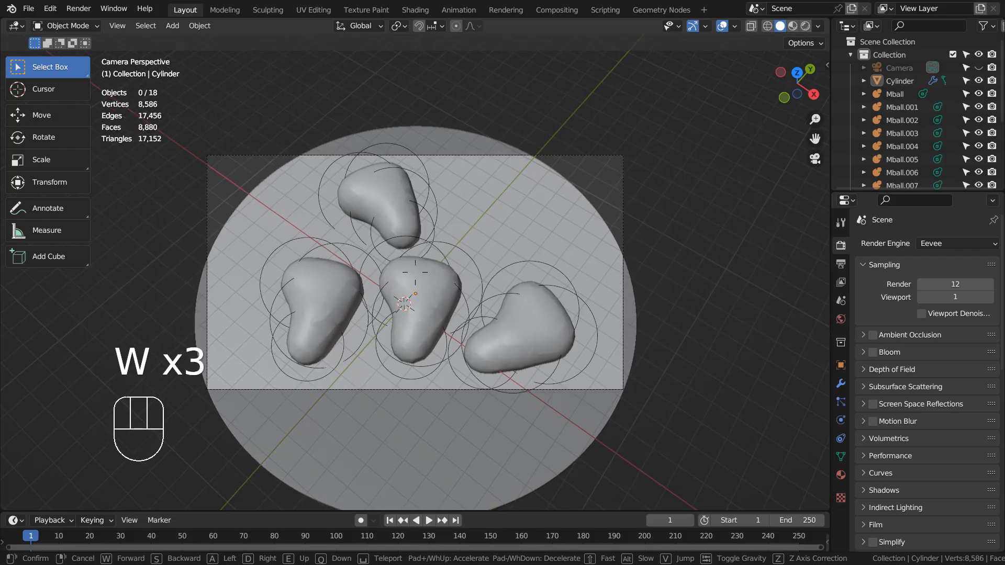
key(w)
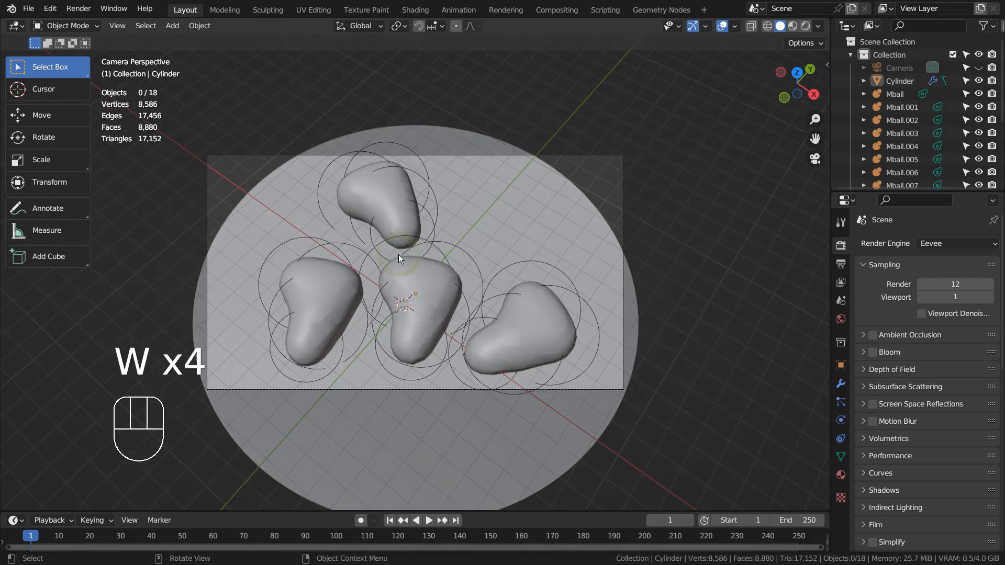
key(F12)
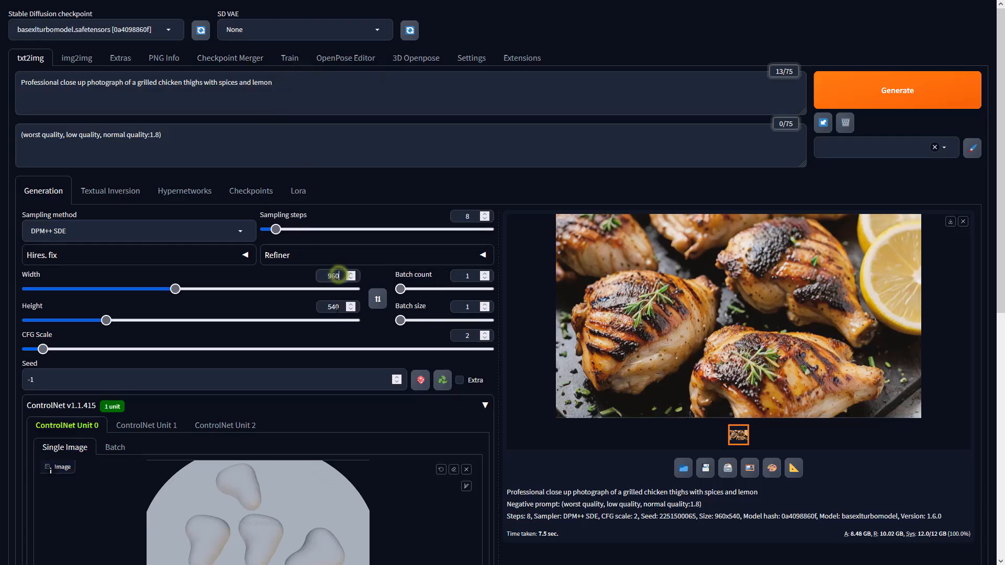
- Set the Depth ControlNet unit's preprocessor to none and choose a depth model
scroll(down, 3)
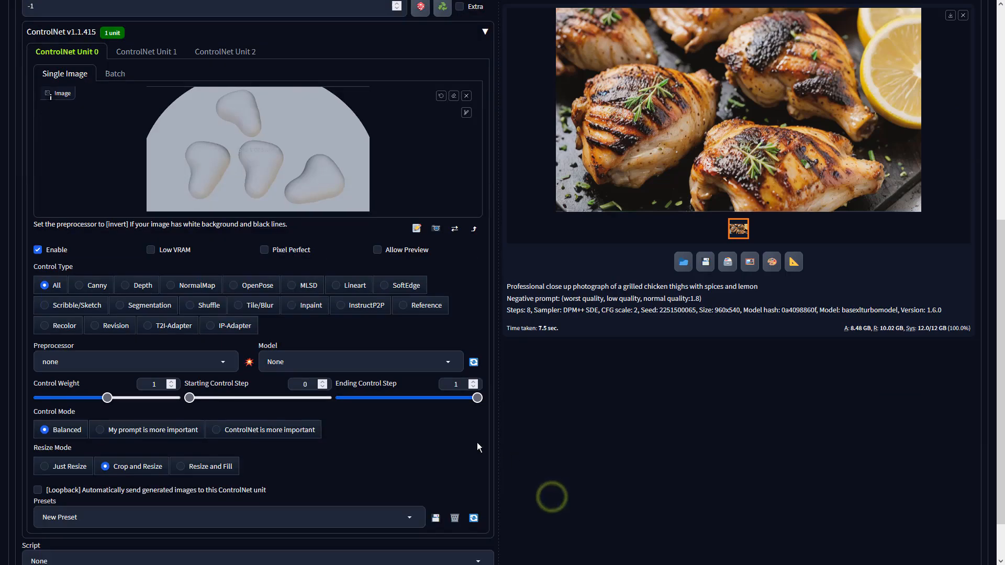
click(127, 285)
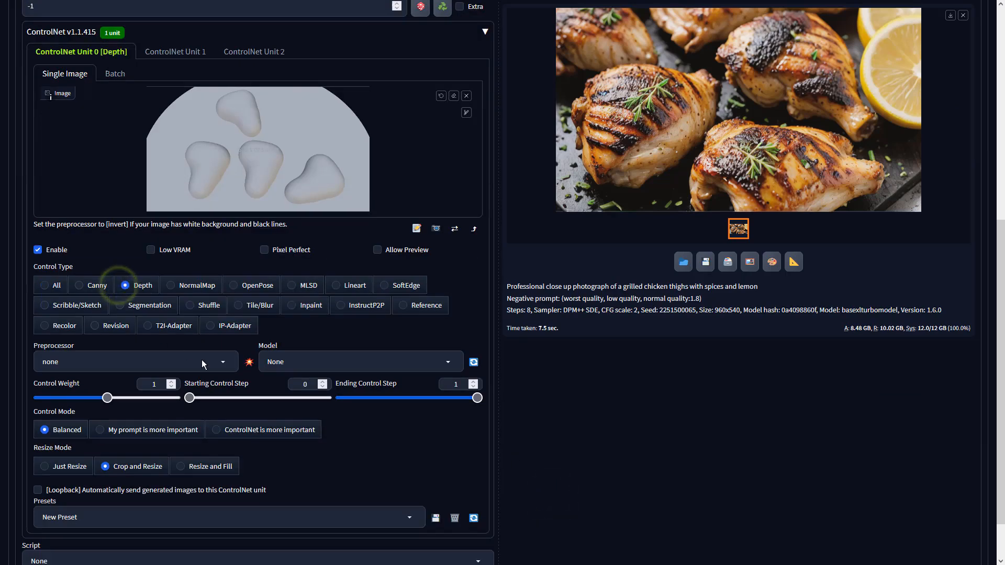
click(127, 361)
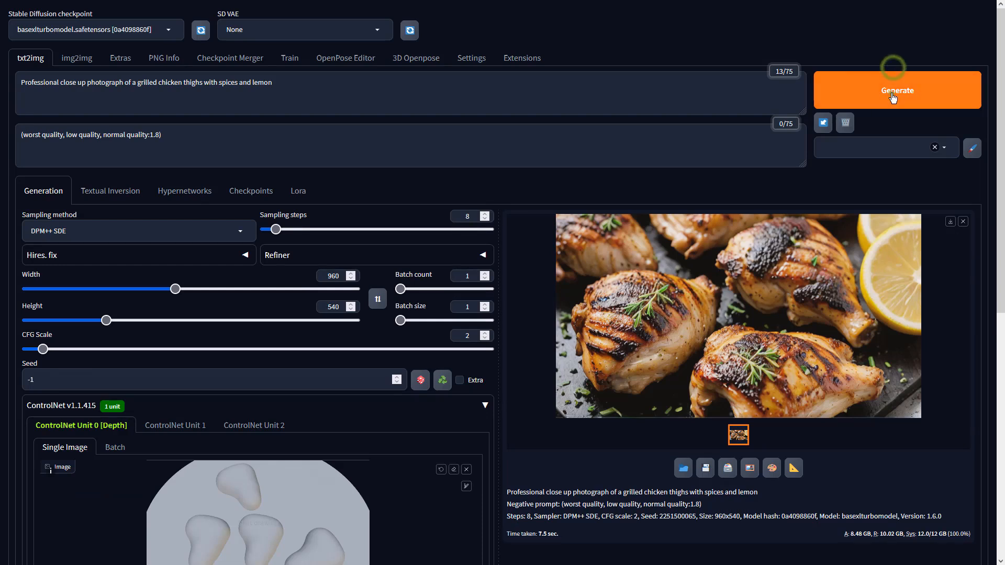
- Generate a txt2img image of grilled chicken pieces guided by the depth map
click(897, 90)
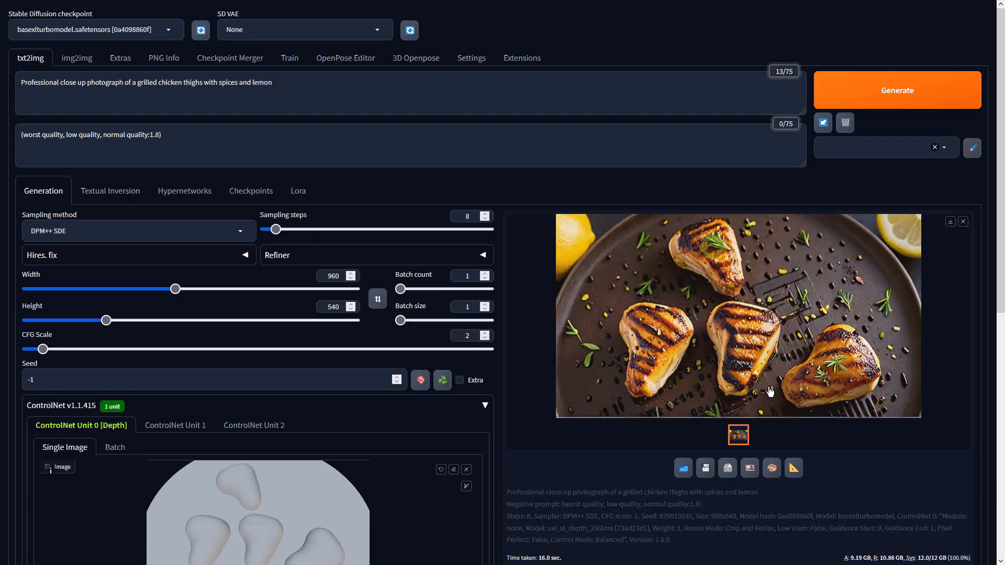
- Send the plate image to img2img and switch the sampler to DPM++ SDE for new variations
click(76, 58)
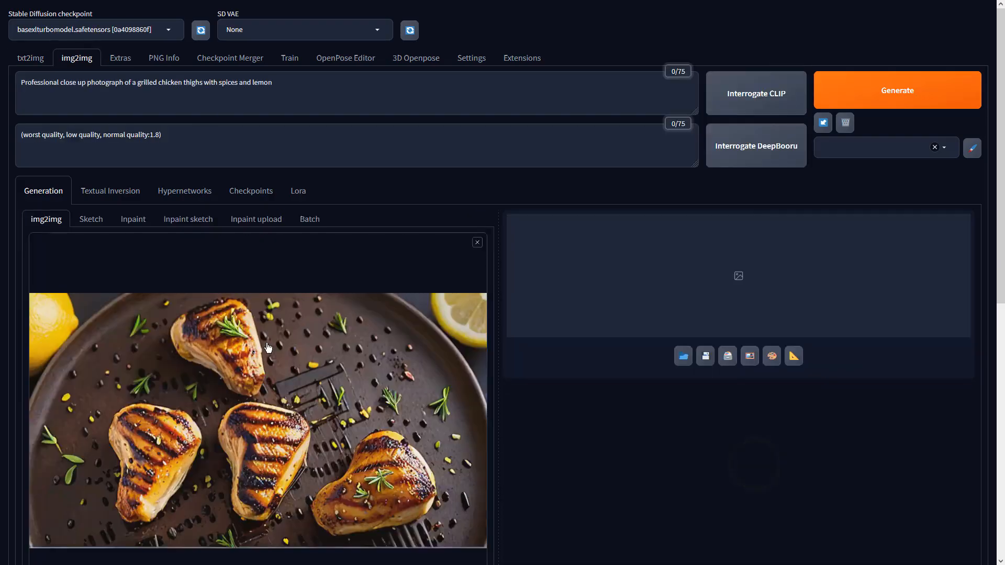
scroll(down, 3)
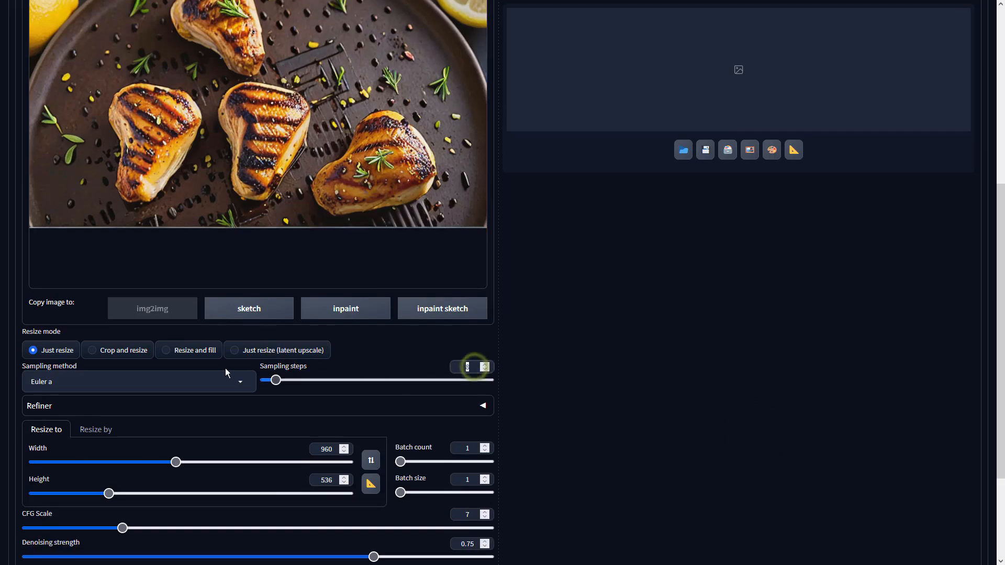
click(138, 381)
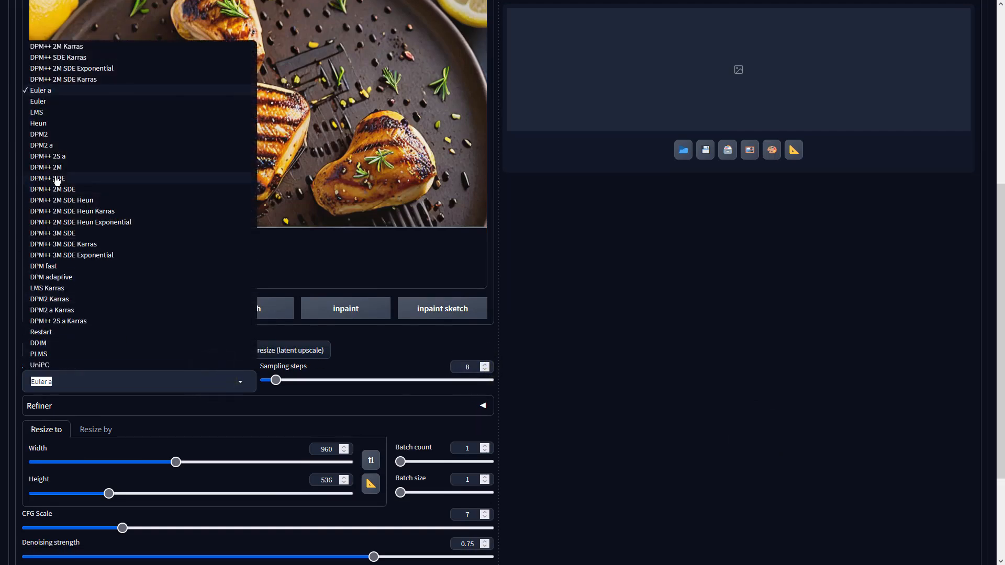
click(47, 178)
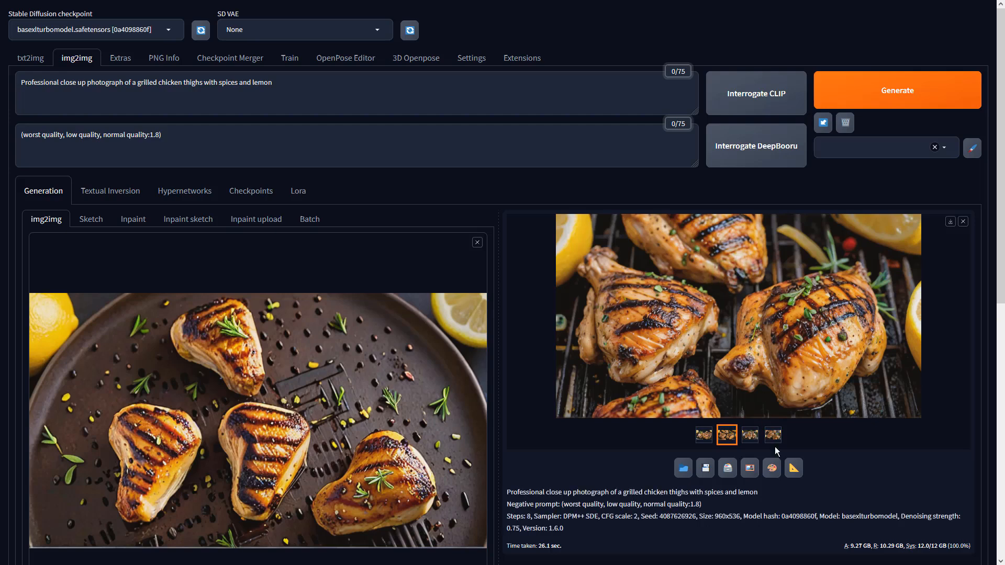
- Send the chosen variation to Extras and upscale it with 4x-UltraSharp at scale 1
click(119, 57)
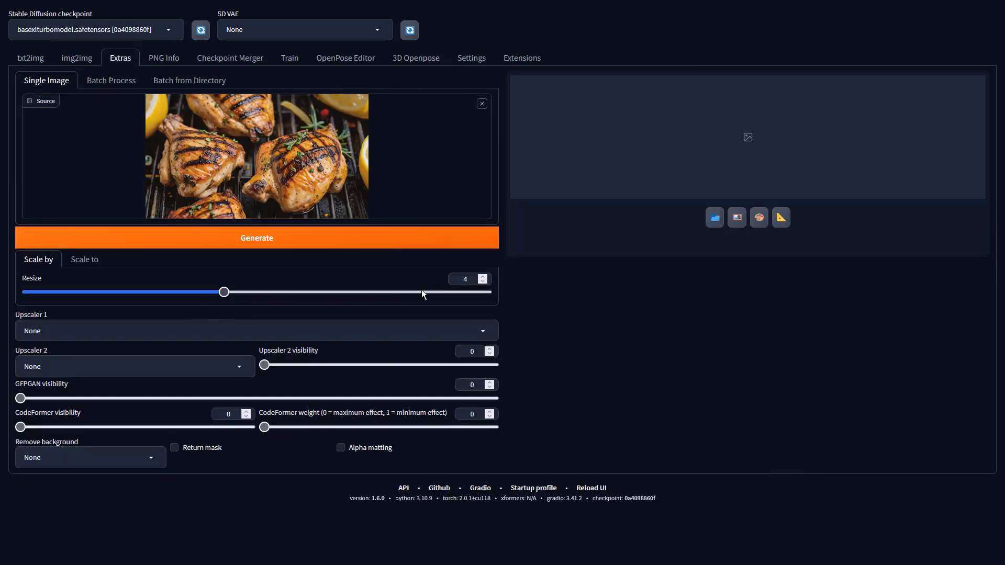
click(256, 330)
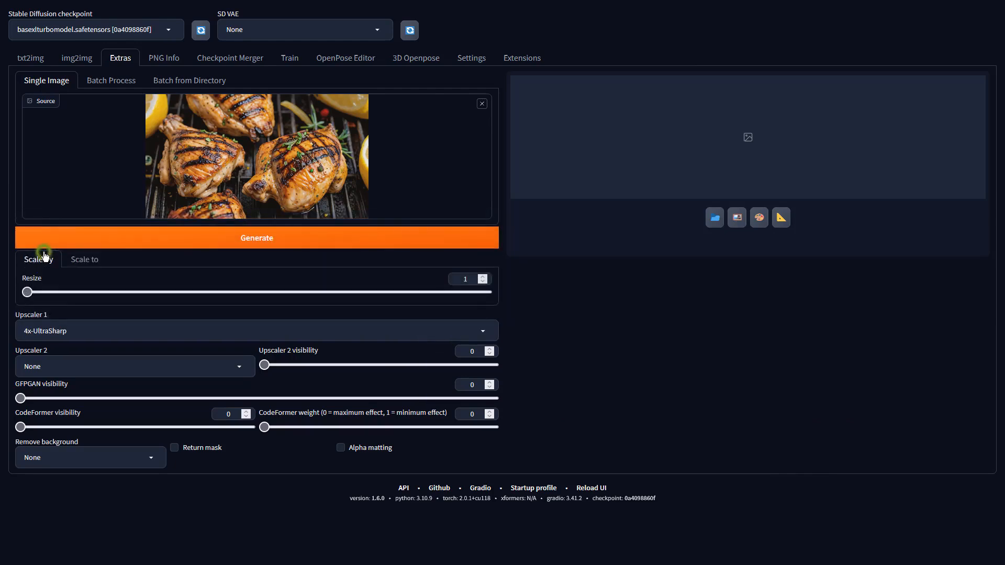
click(256, 238)
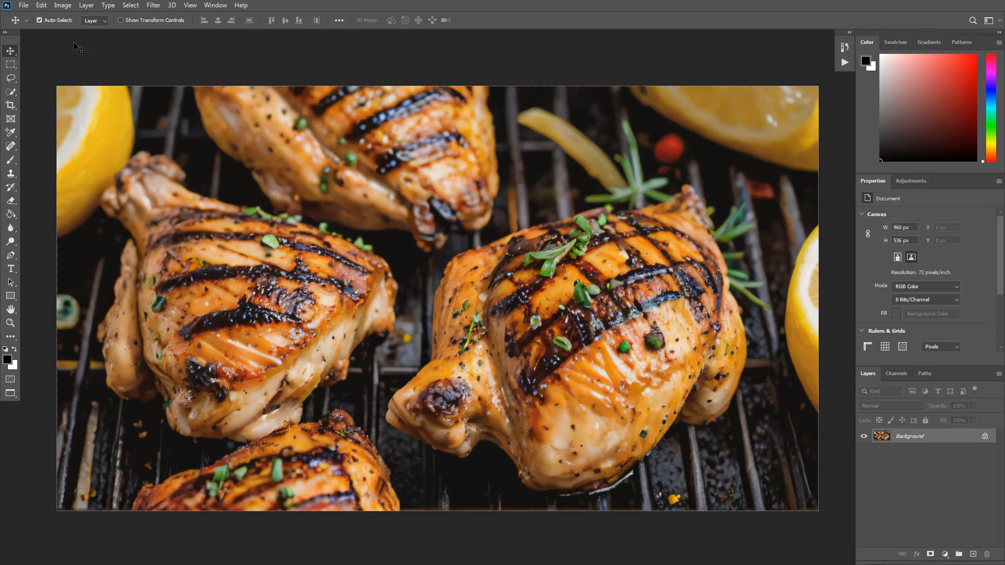
- Apply a Vibrance adjustment of +62 vibrance and +11 saturation to the chicken photo
click(62, 5)
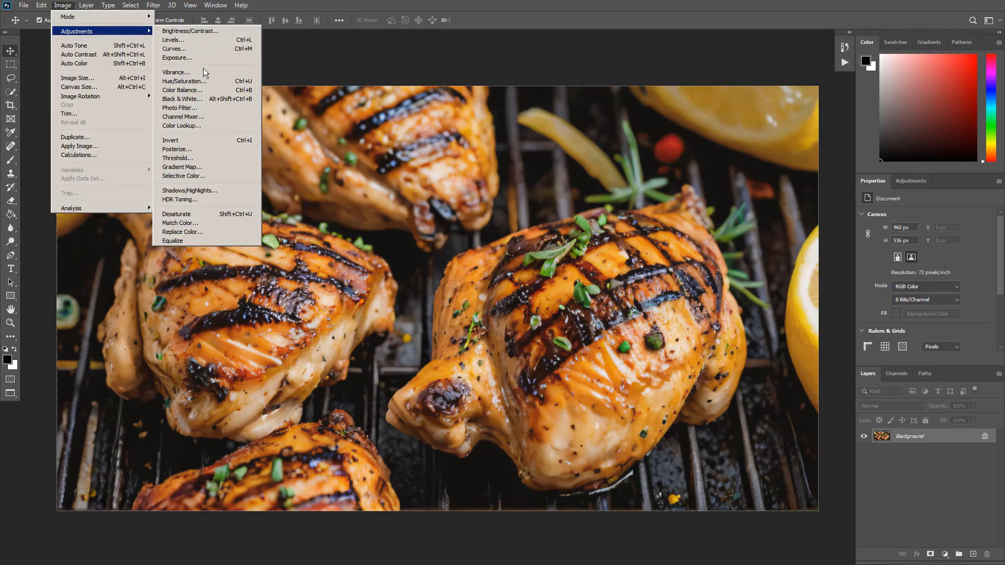
click(176, 72)
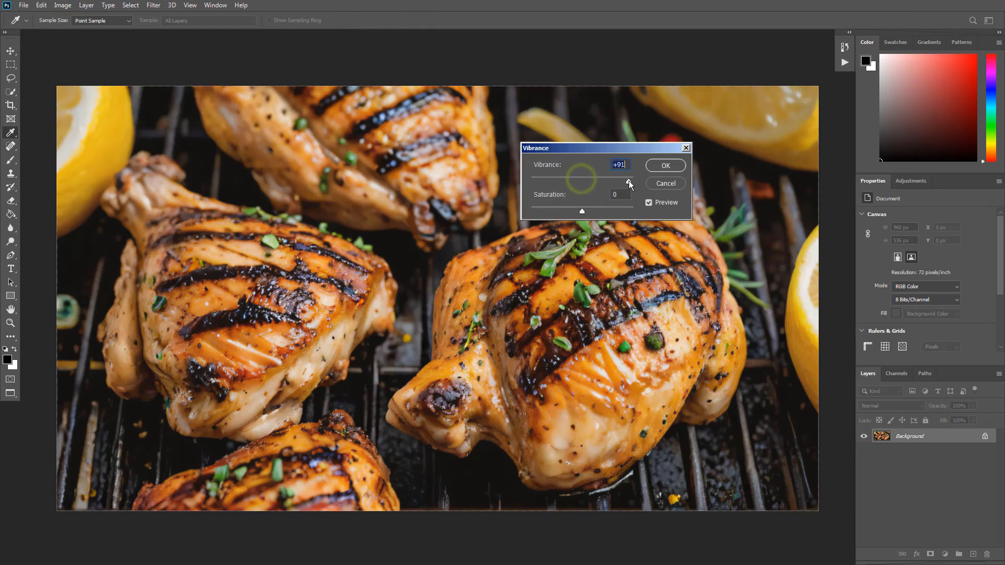
drag(582, 211, 599, 212)
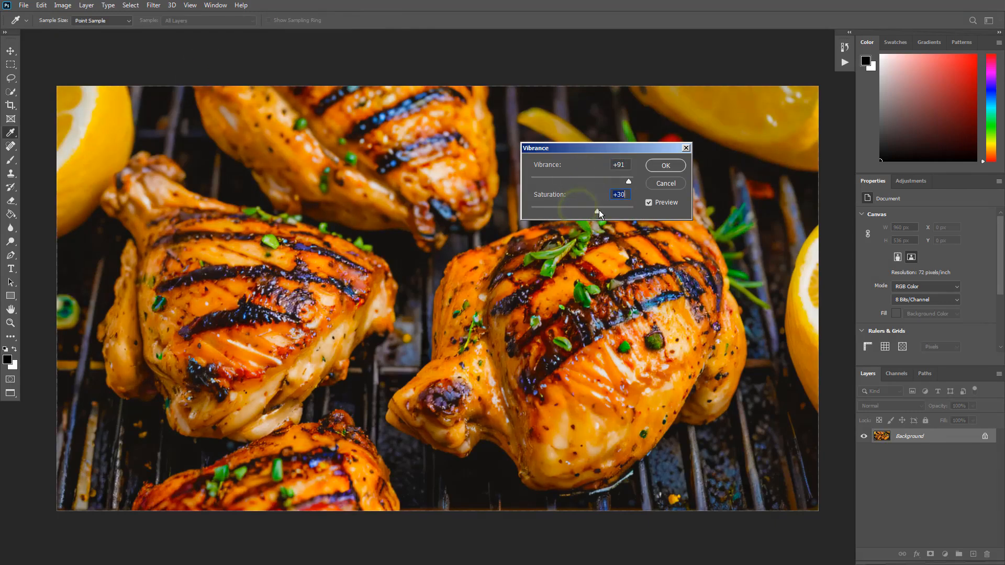
drag(628, 181, 614, 181)
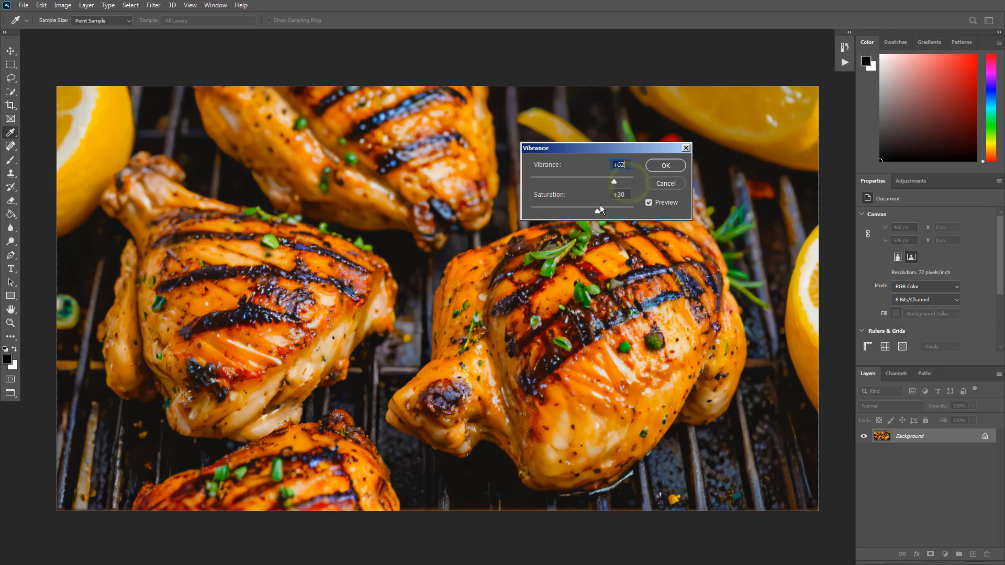
drag(614, 211, 588, 212)
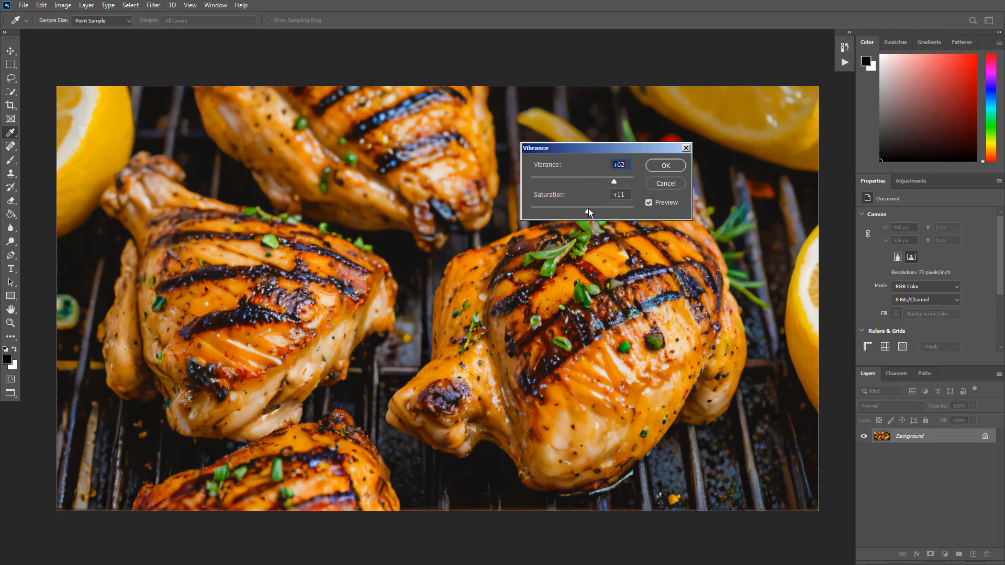
click(664, 165)
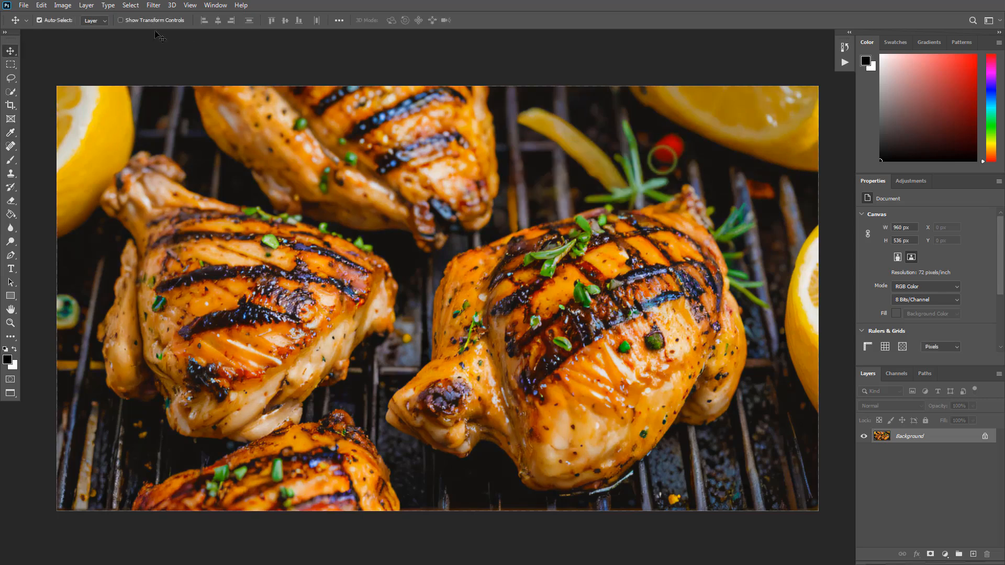
- Apply a Levels adjustment lowering the midtone gamma to 0.93
click(62, 6)
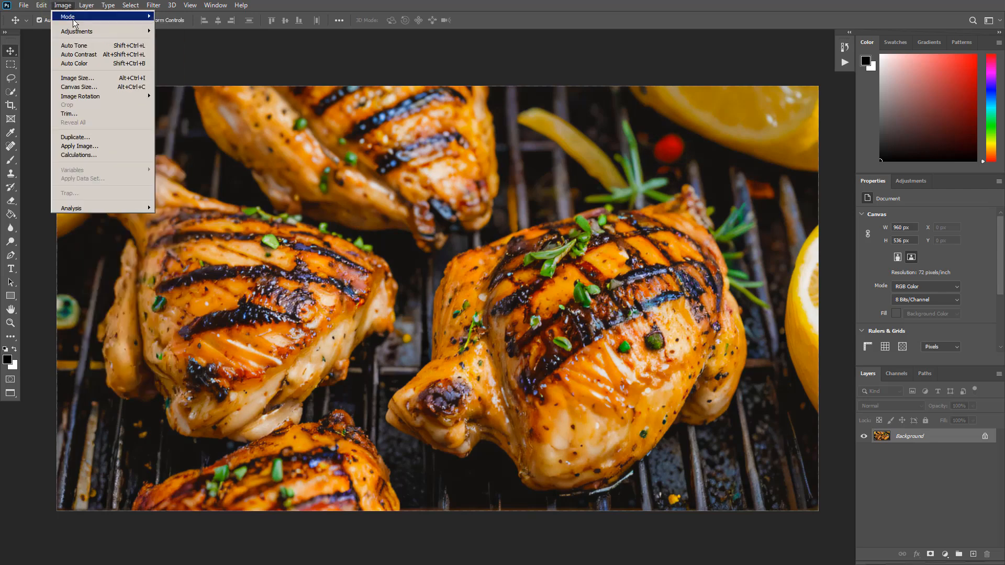
mouse_move(74, 45)
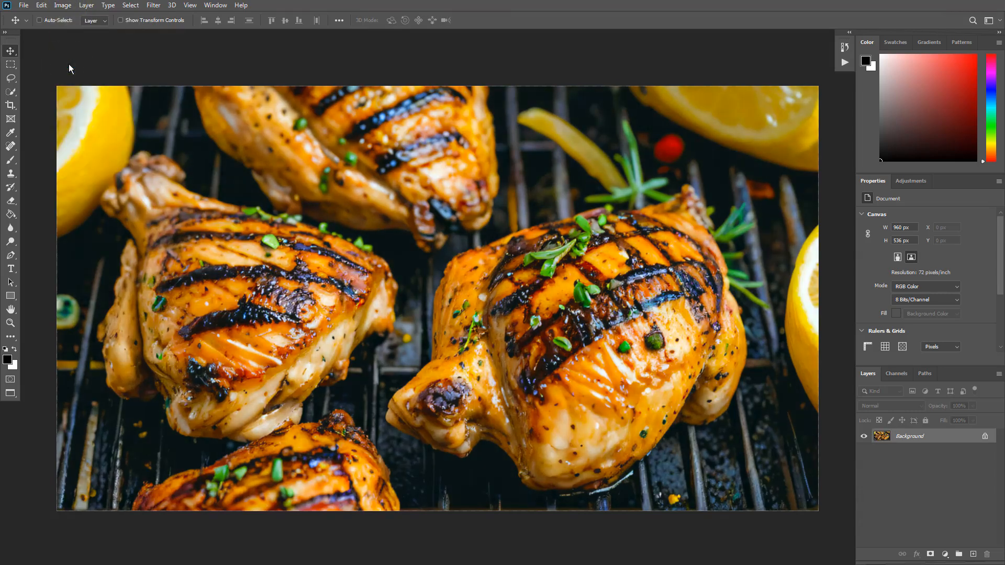
click(62, 5)
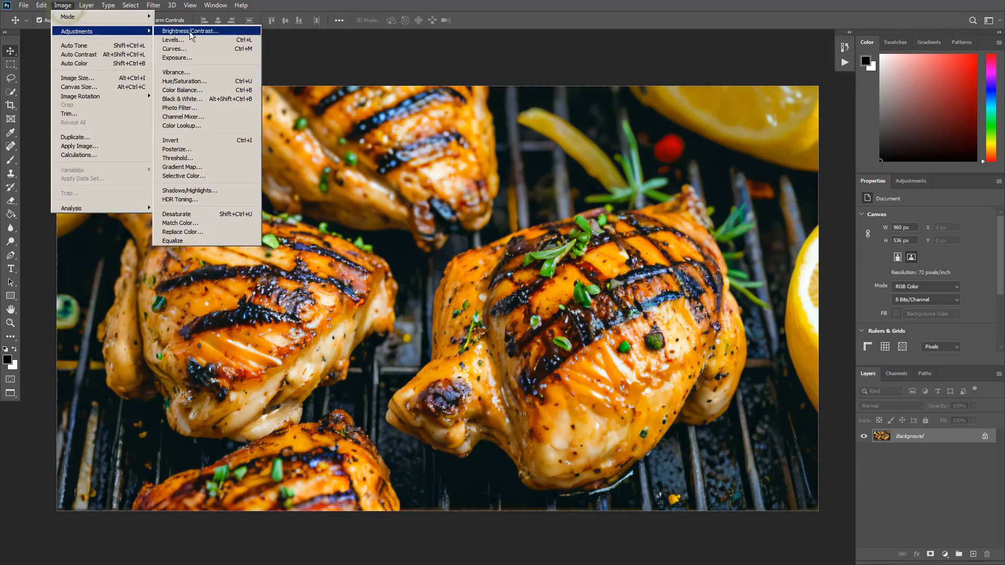
click(173, 39)
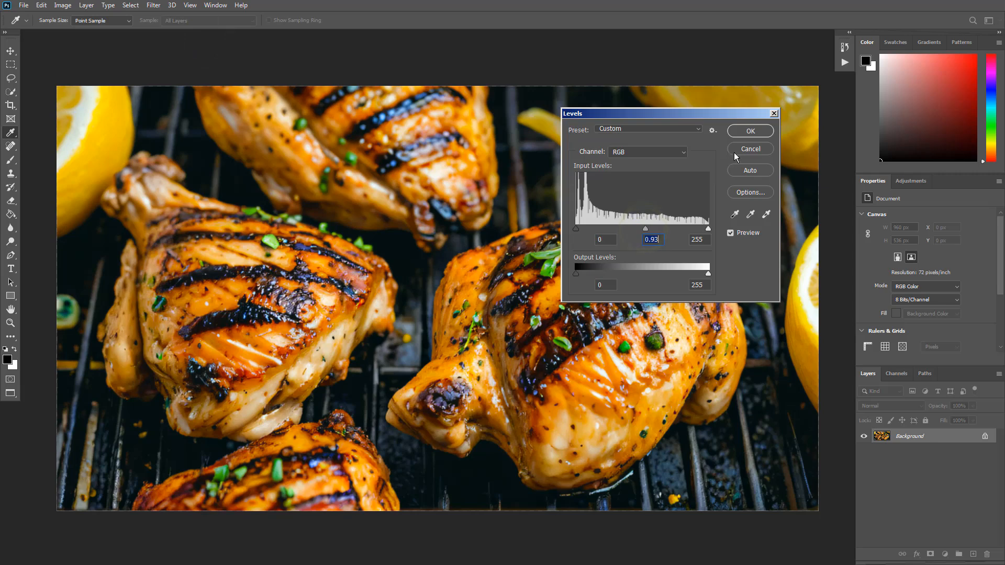
click(748, 131)
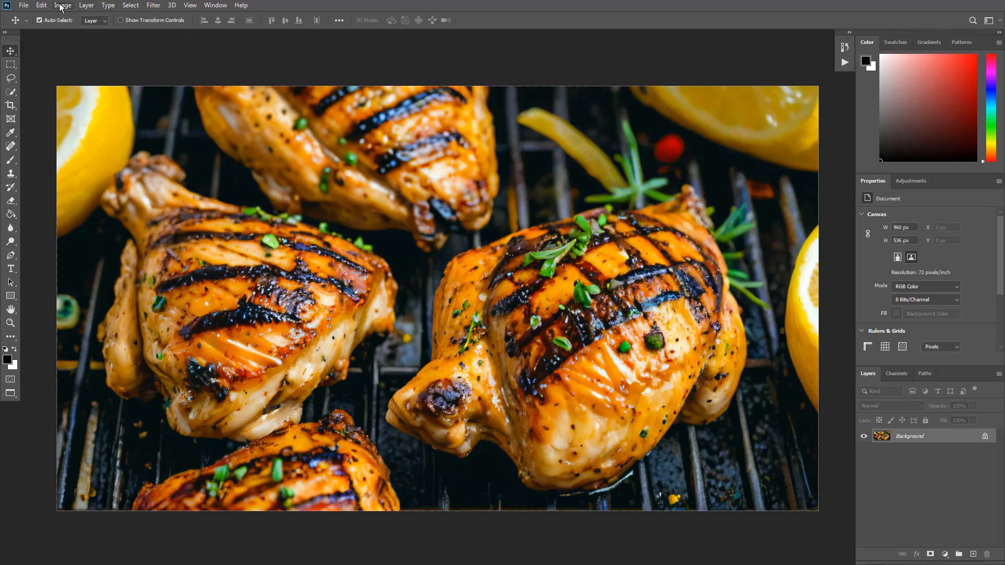
- Bring up the Exposure adjustment to lift exposure to about +0.13
click(63, 6)
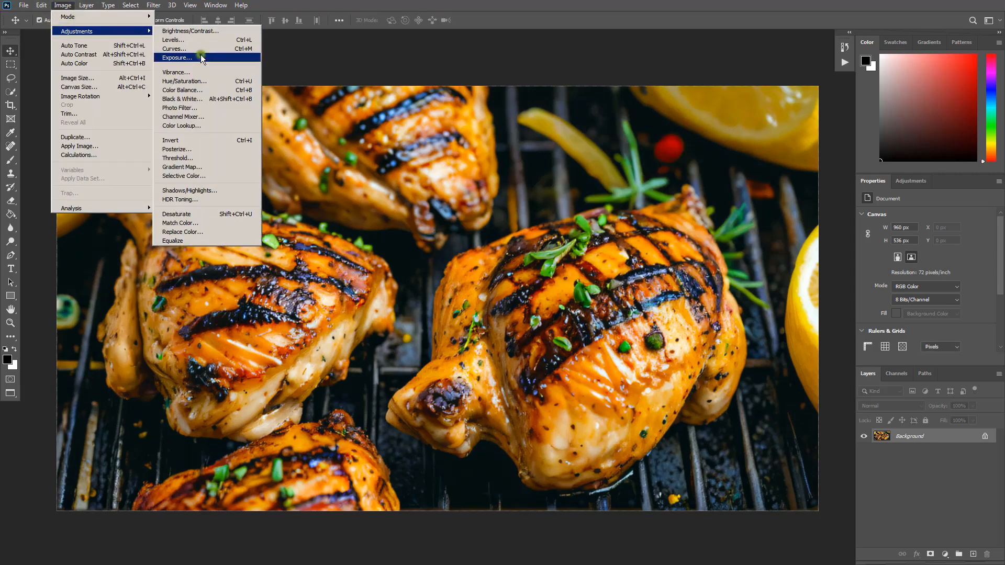
click(178, 58)
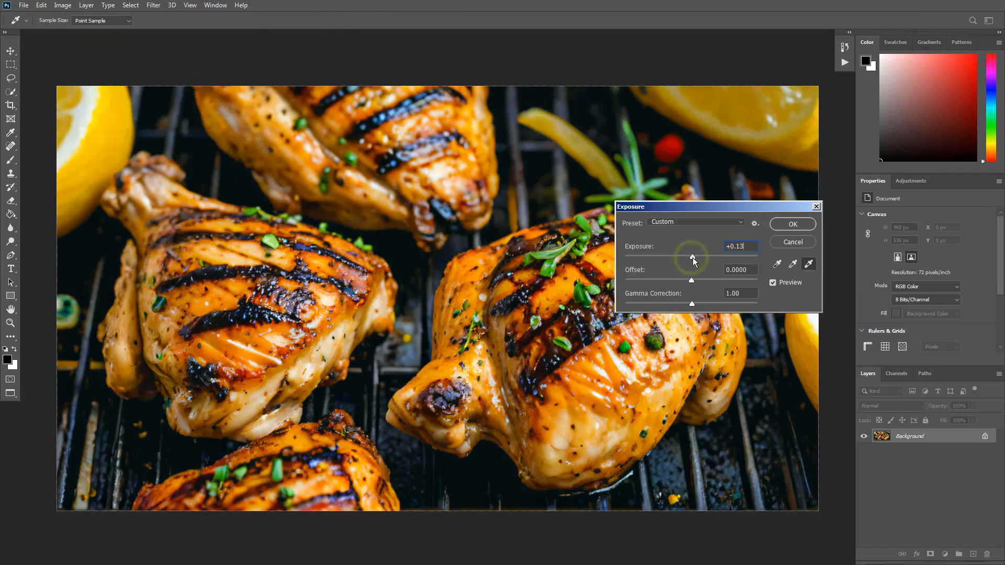